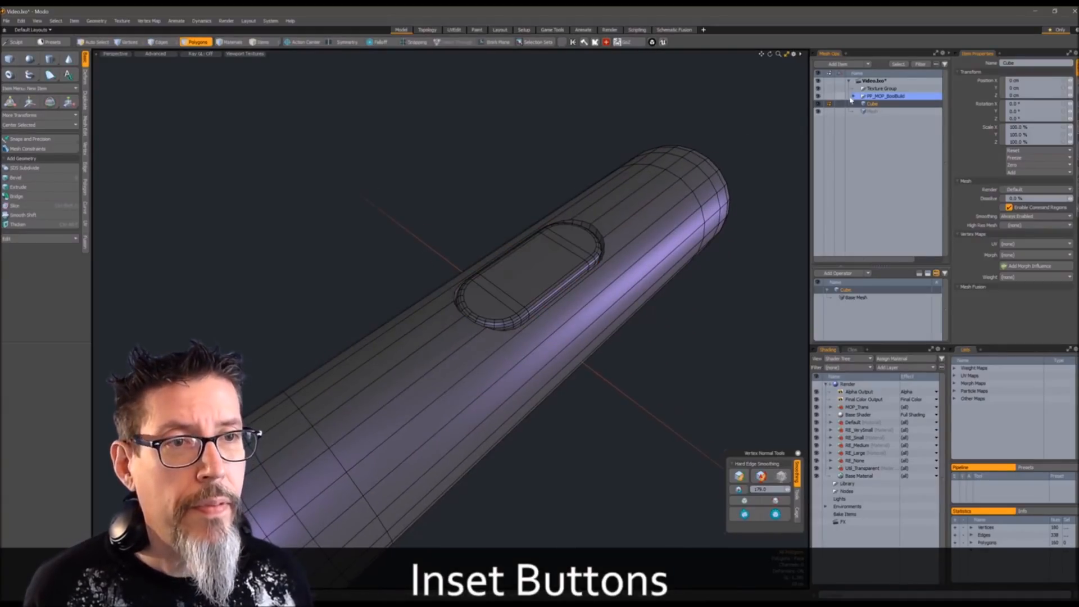
- Build the MOP boolean setup on the cylinder and select the MOP_Base driver mesh
left_click(853, 95)
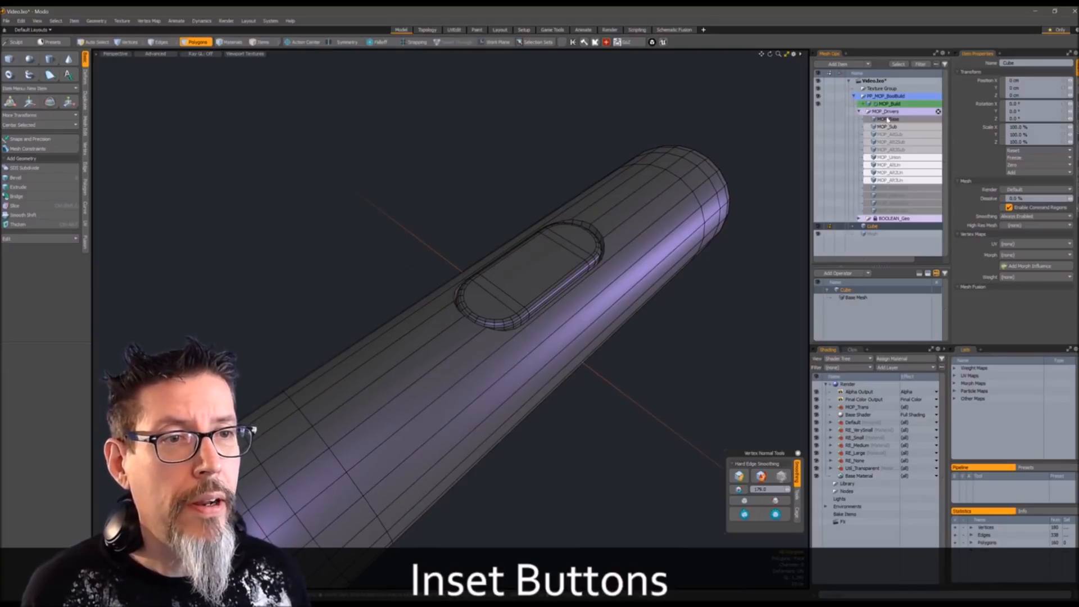
left_click(886, 126)
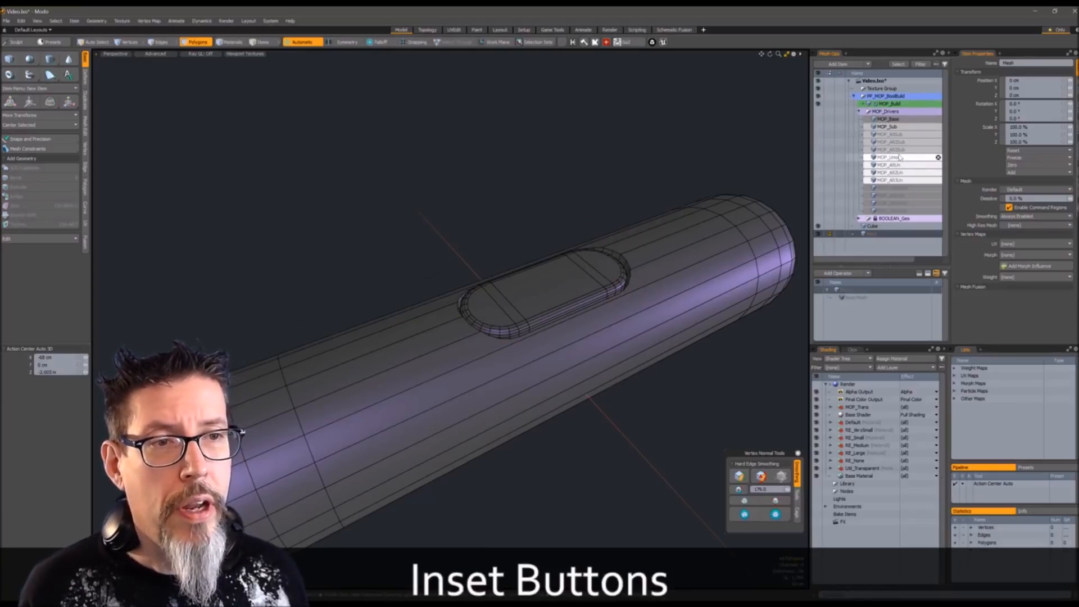
left_click(885, 156)
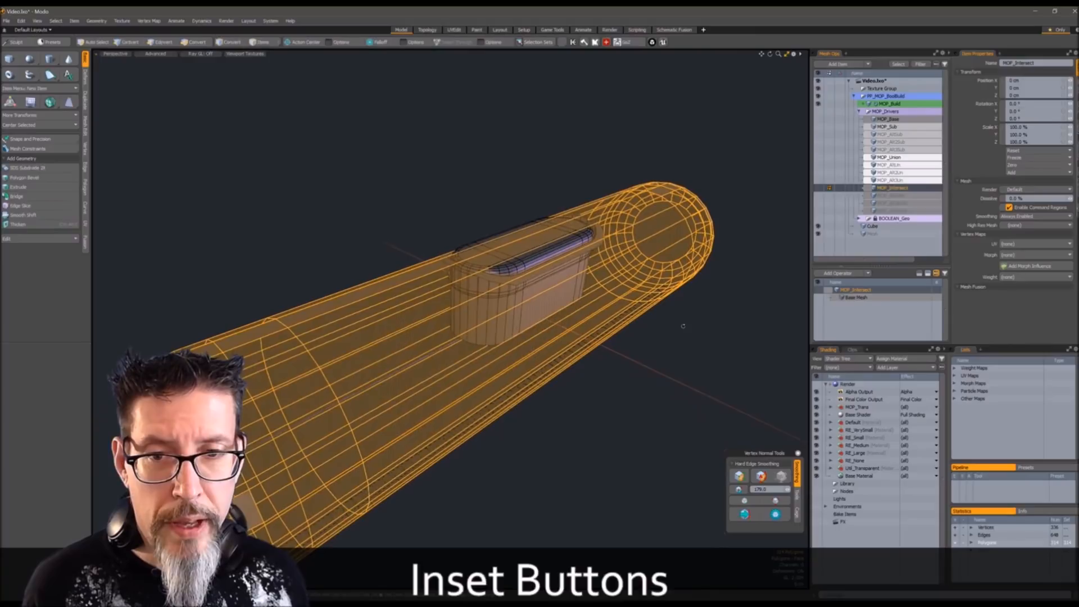
- Position the MOP_Intersect driver block across the cylinder's button region
left_click(196, 41)
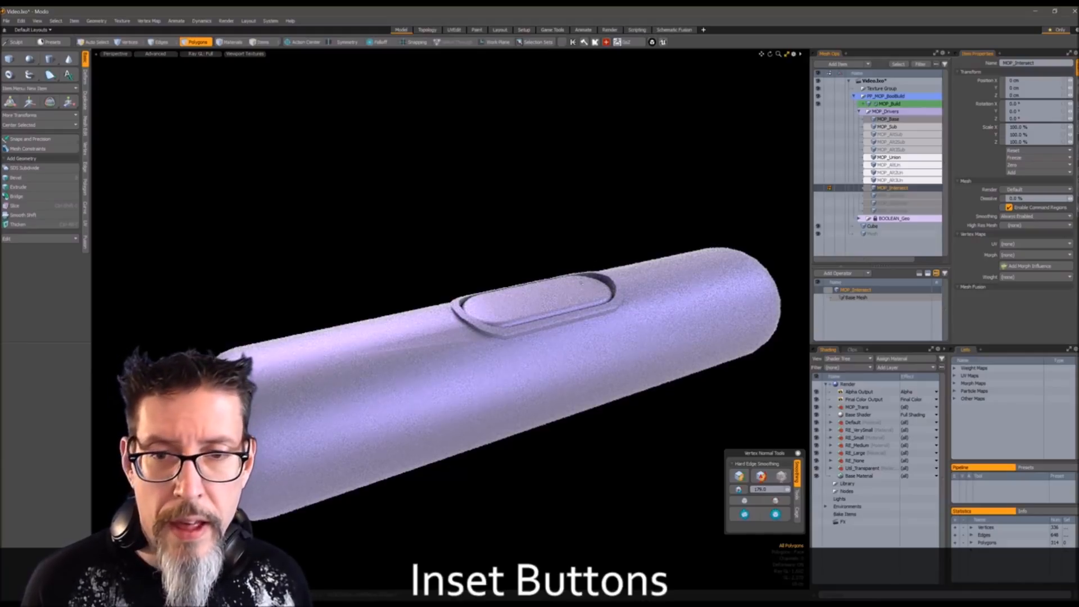
- Preview the cylinder shaded to check the inset button and flush trim rim
left_click(197, 53)
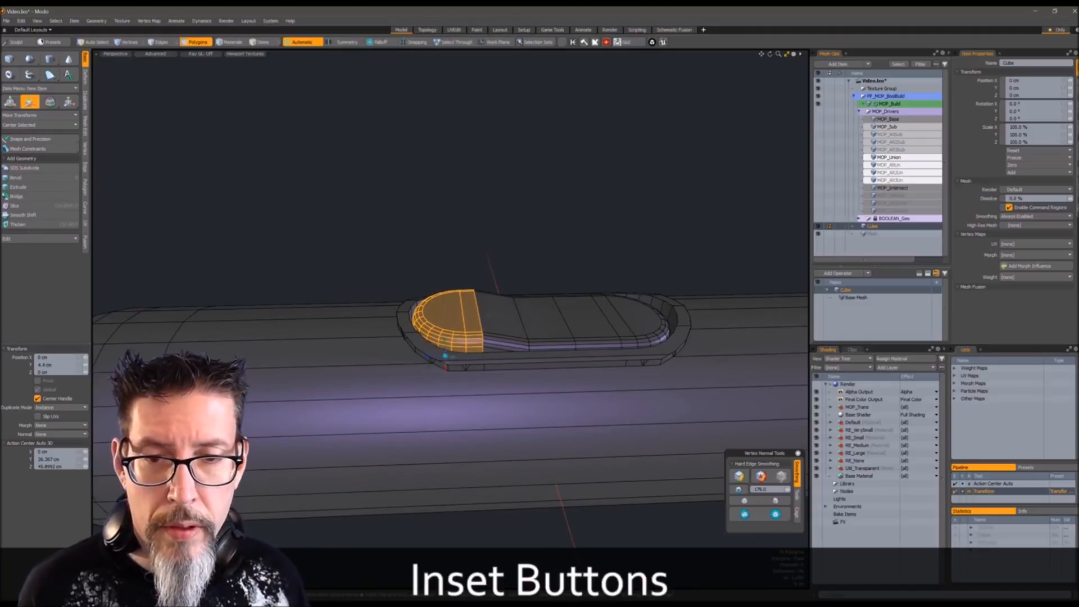
- Move the button's end polygons to reposition it within the slot
left_click(160, 41)
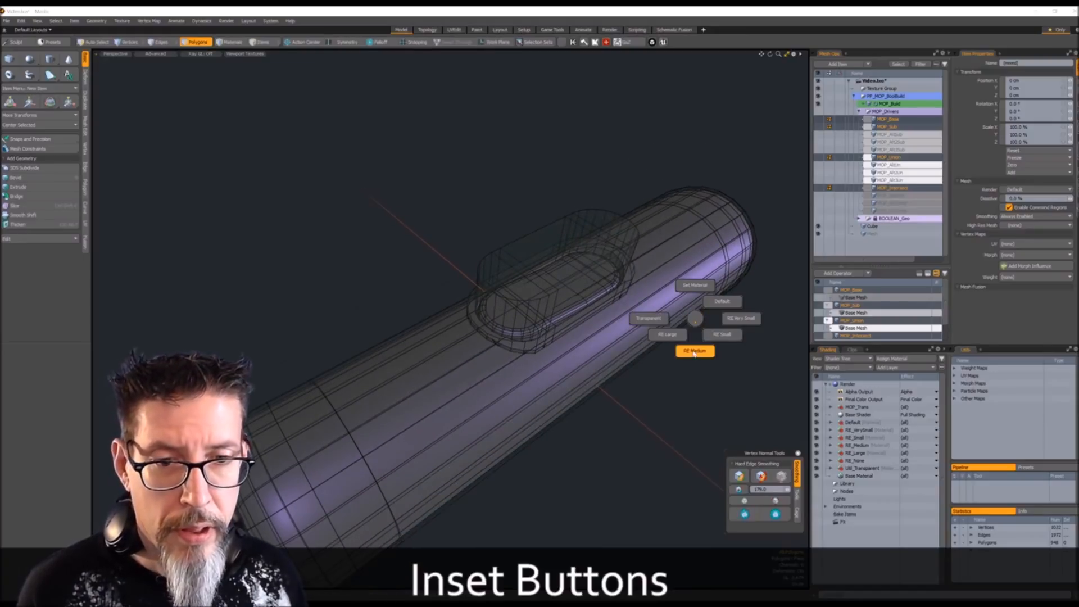
- Assign the RE_Medium rounded-edge material to the button meshes
left_click(694, 351)
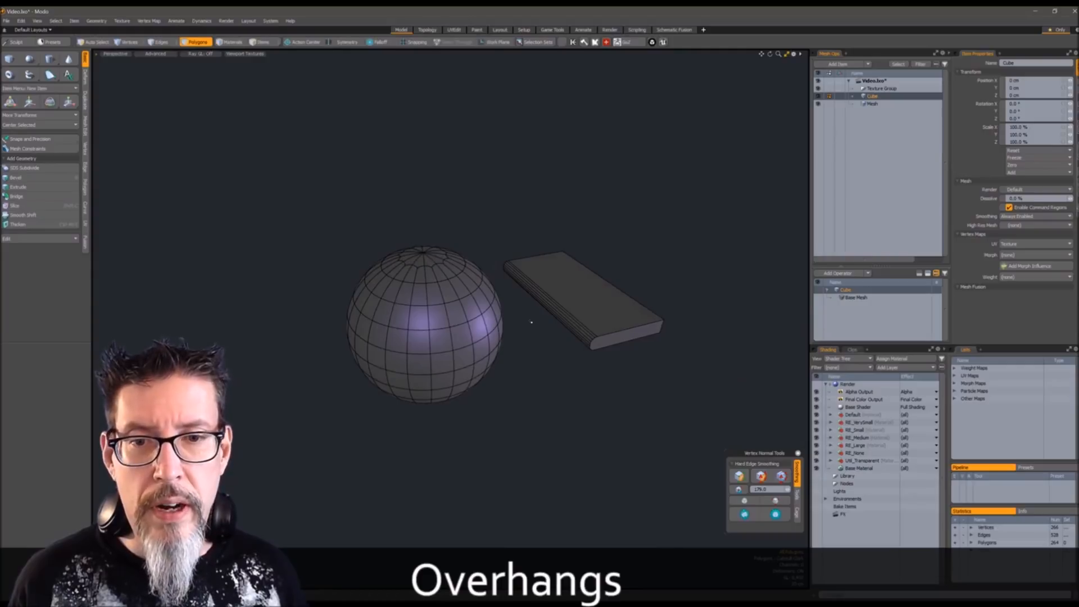
- Select the rounded slab beside the sphere in the new scene
left_click(435, 302)
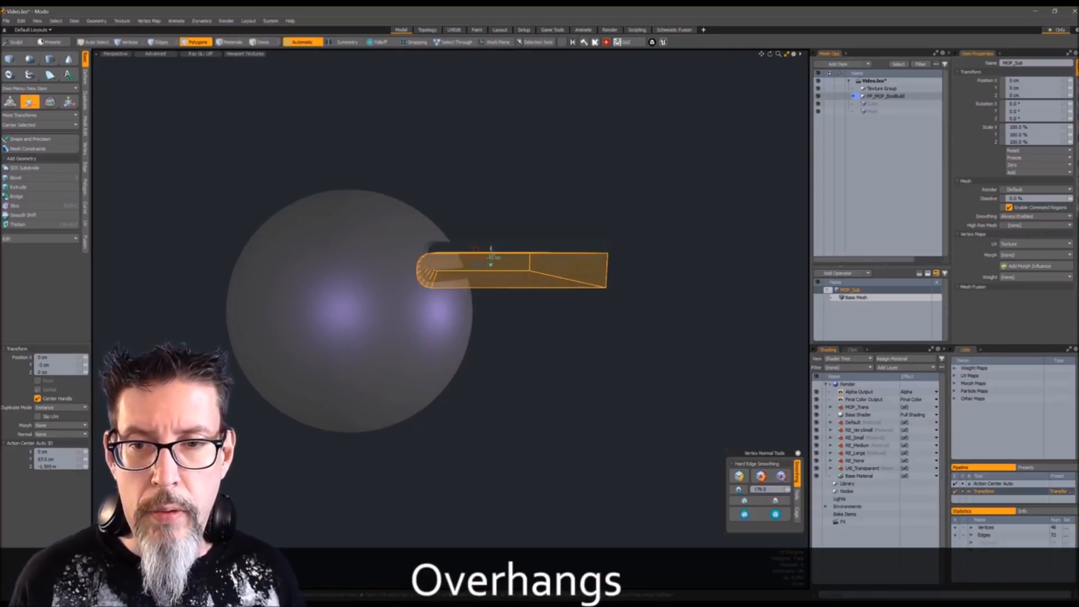
- Lower the MOP_Sub slab cutter through the sphere and tilt its duplicates to new angles
left_click_drag(492, 264, 491, 301)
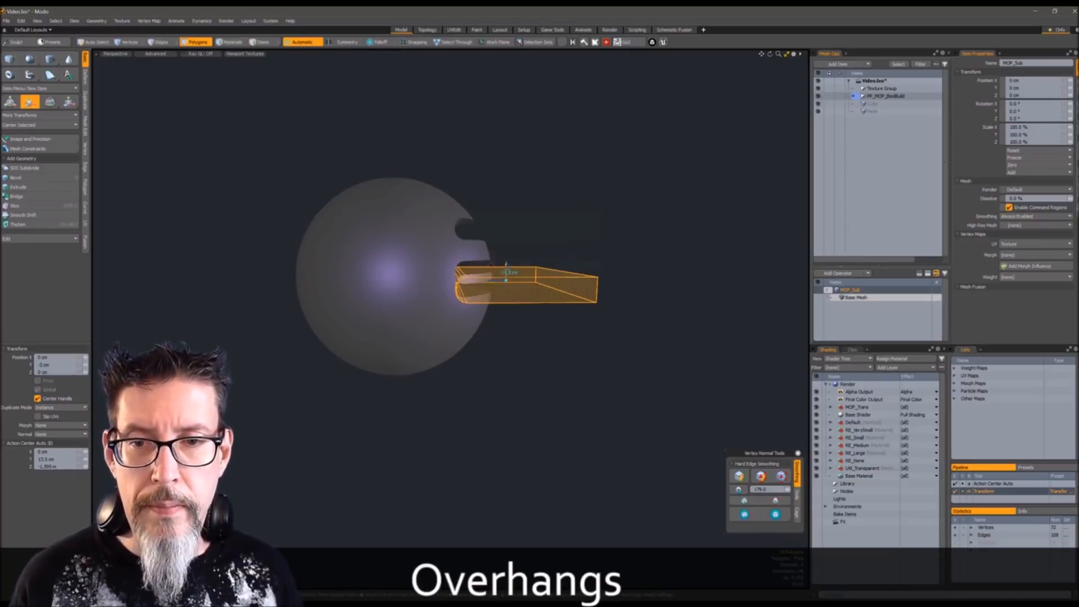
left_click_drag(506, 275, 506, 313)
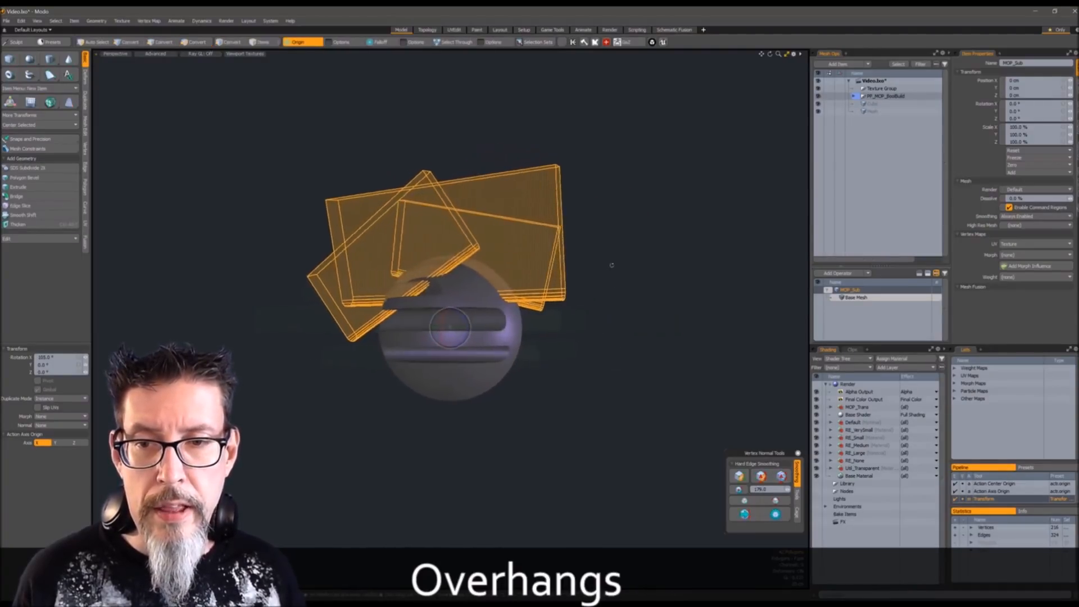
left_click_drag(447, 275, 496, 295)
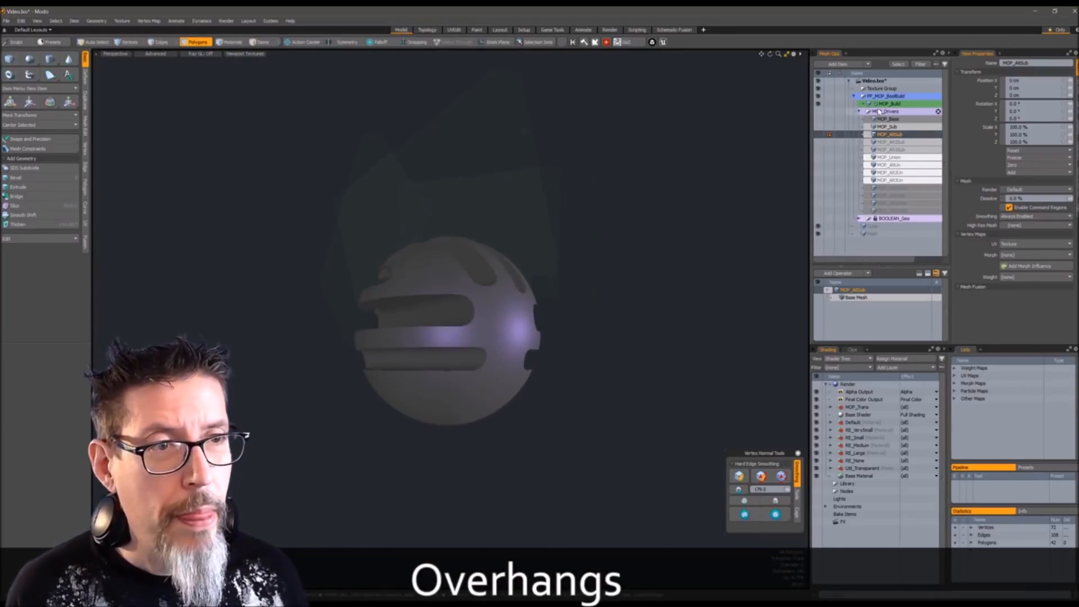
- Select another driver mesh in the boolean build to carve the overhang cuts
left_click(888, 119)
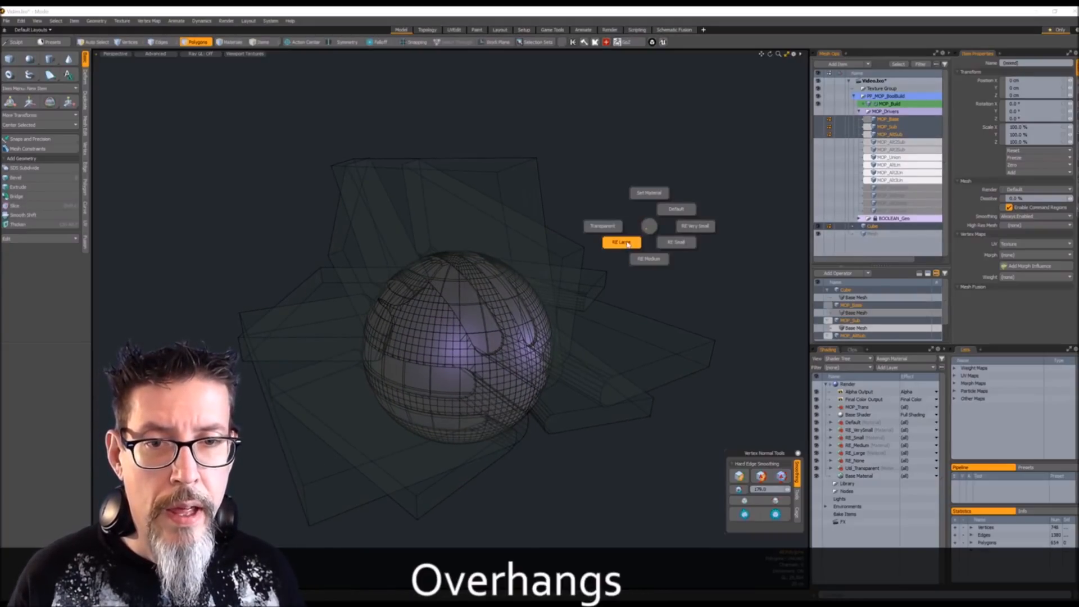
- Assign the RE_Large rounded-edge material to the sphere's cutter meshes
left_click(620, 243)
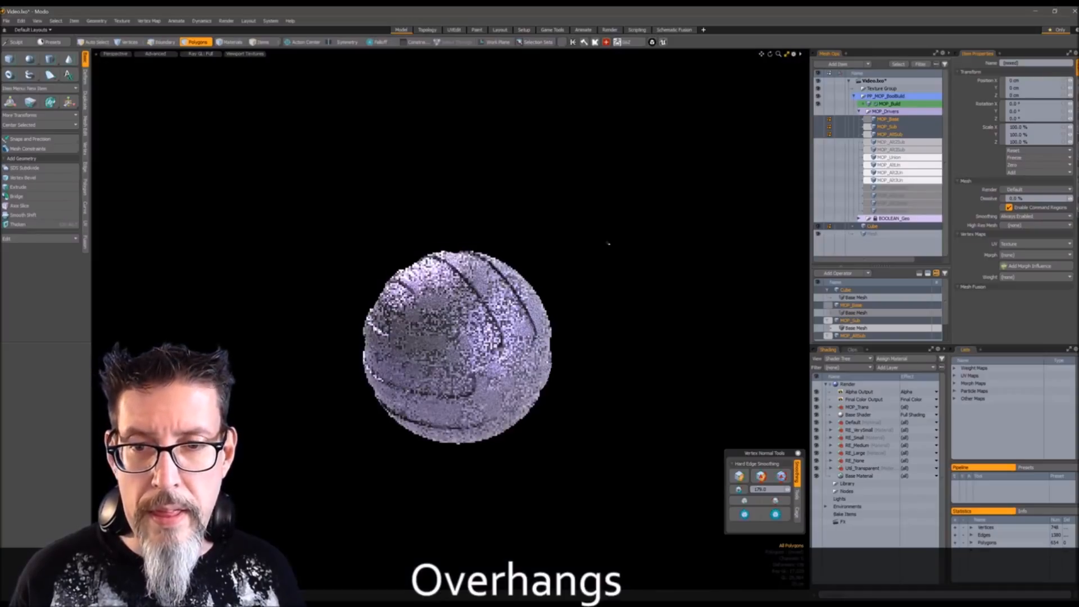